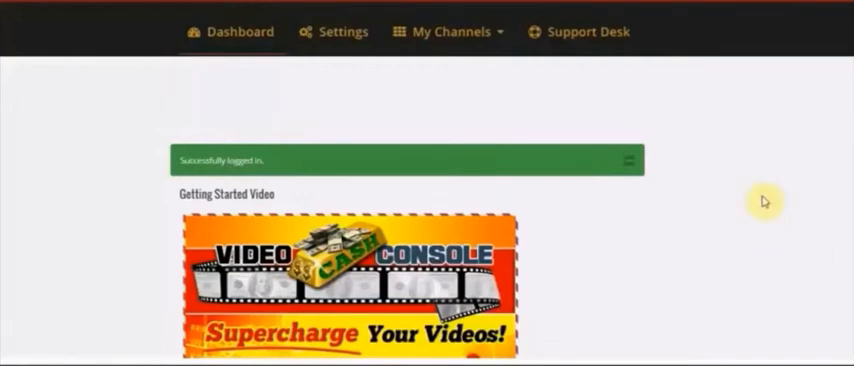
mouse_move(404, 120)
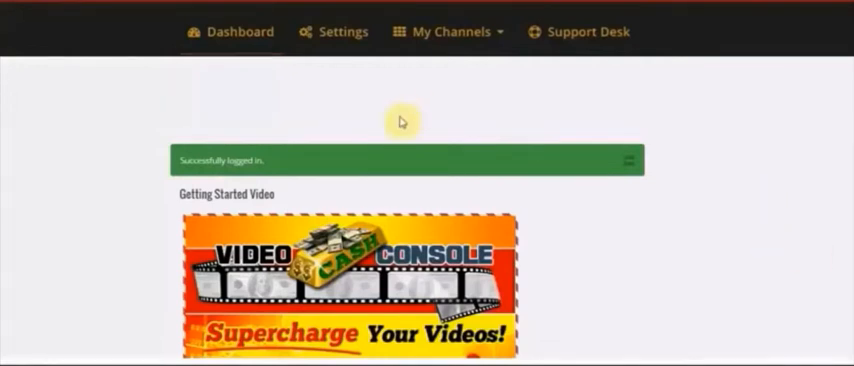
mouse_move(344, 32)
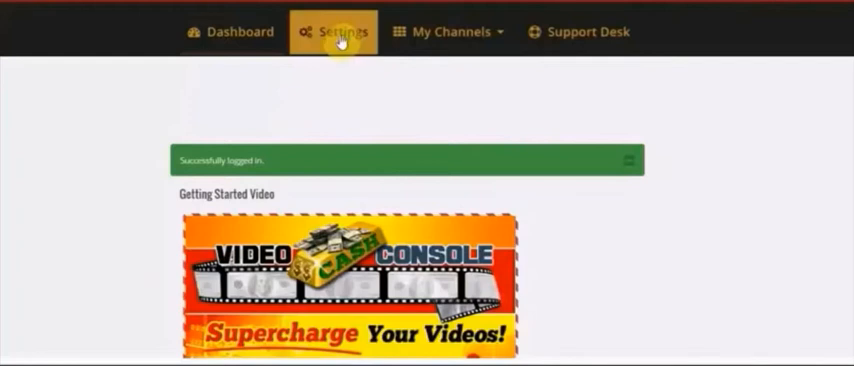
mouse_move(352, 104)
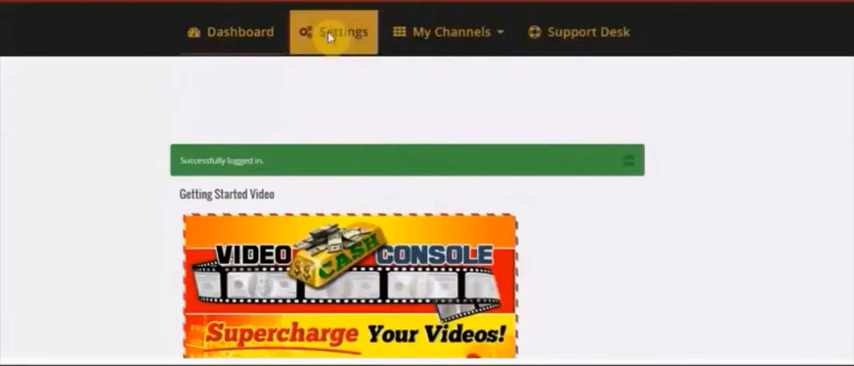
- Go to Settings to reach the Edit Profile page with name and email fields
left_click(340, 32)
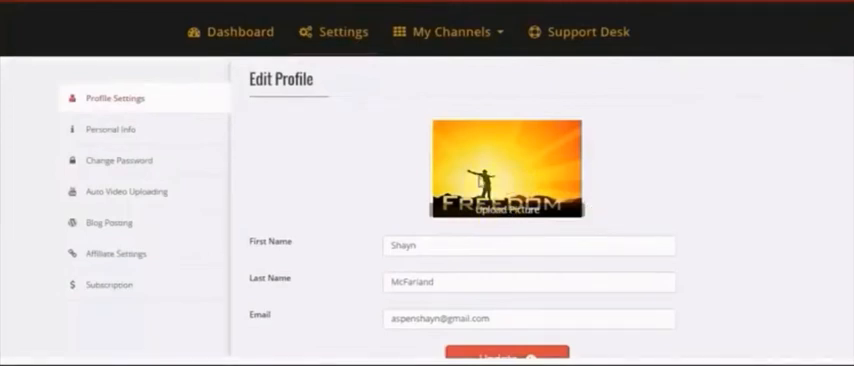
mouse_move(392, 188)
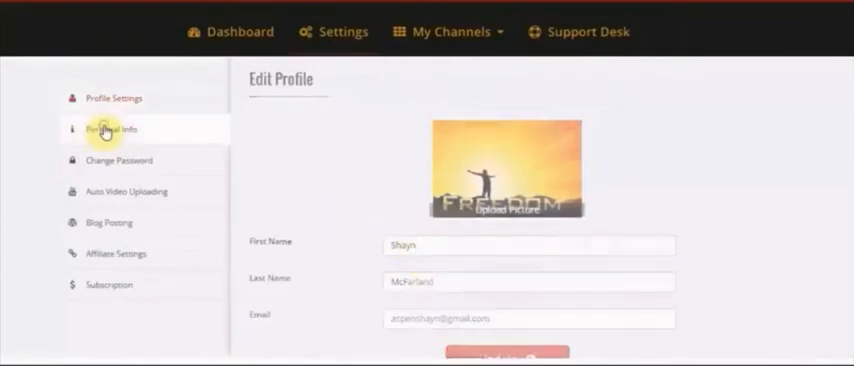
- Switch to Personal Info showing the bio and Facebook, Twitter, YouTube link fields
left_click(108, 128)
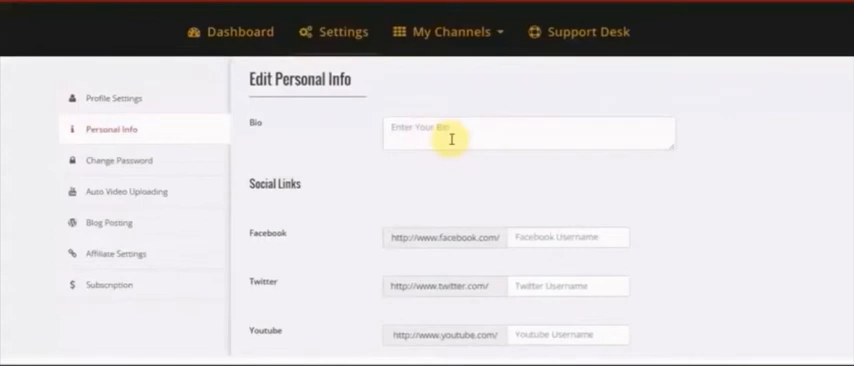
mouse_move(806, 114)
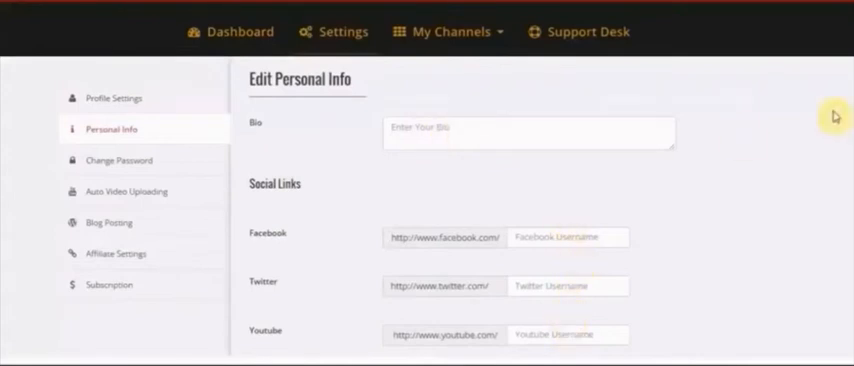
mouse_move(334, 162)
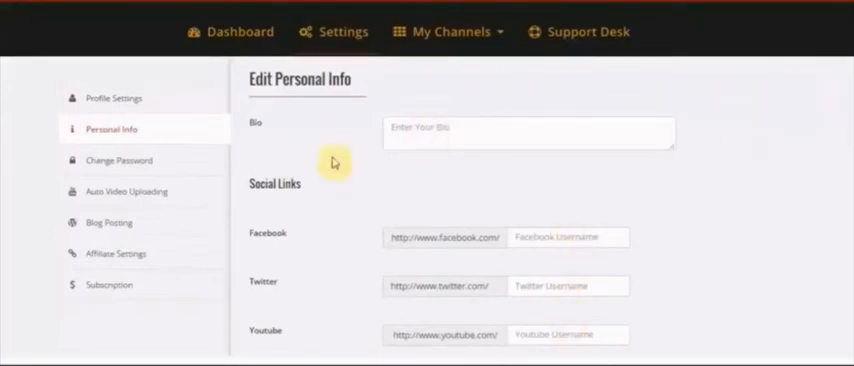
- Switch to Change Password with its empty password and confirmation fields
left_click(122, 160)
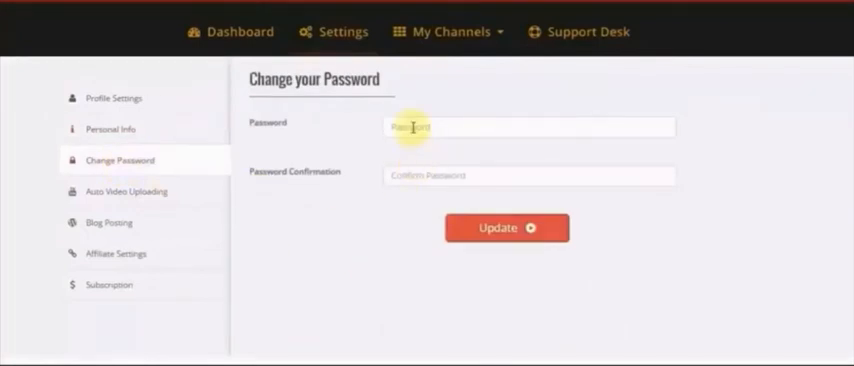
mouse_move(392, 250)
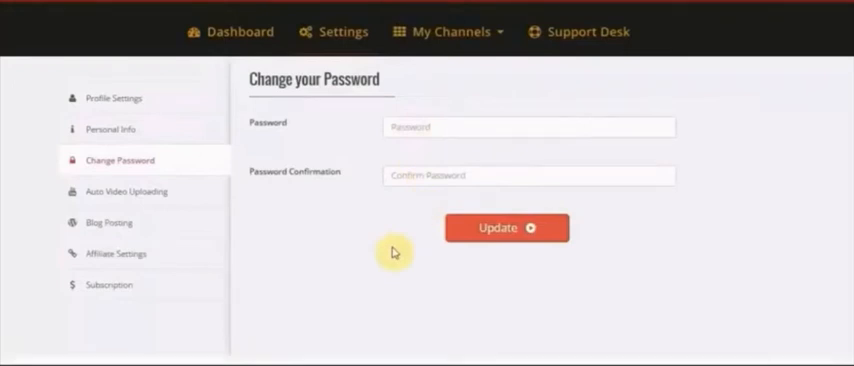
- Review the Blog Posting Settings with WordPress URL, username and password fields
left_click(106, 222)
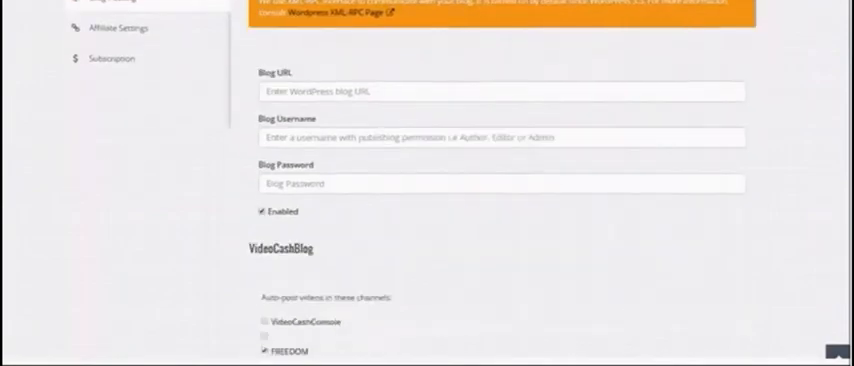
scroll("down", 3)
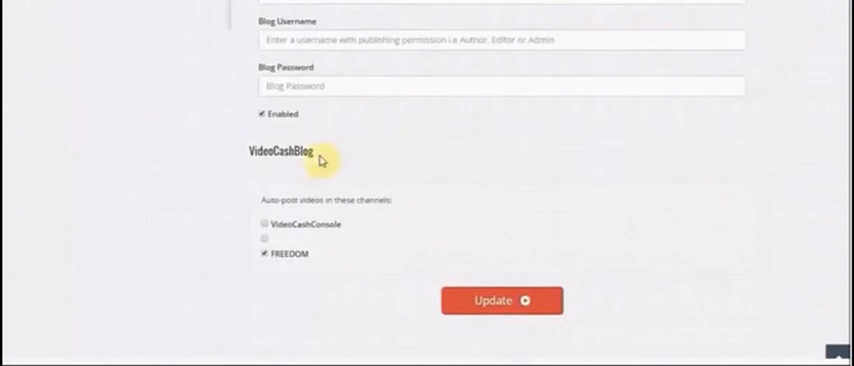
mouse_move(344, 162)
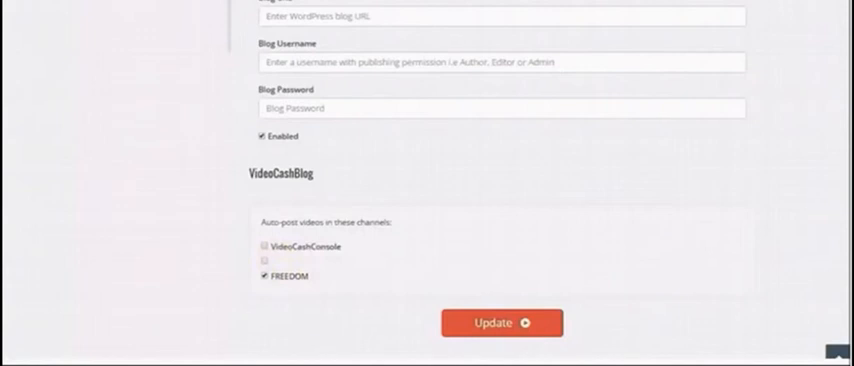
scroll("up", 3)
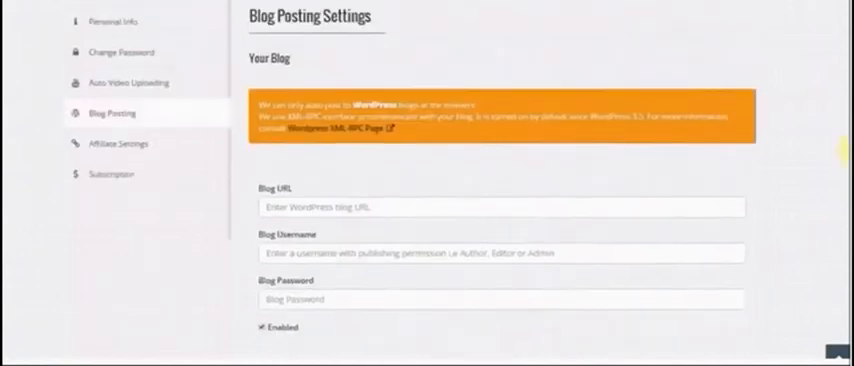
- Switch to Affiliate Settings showing the empty JVZoo affiliate link field
left_click(118, 200)
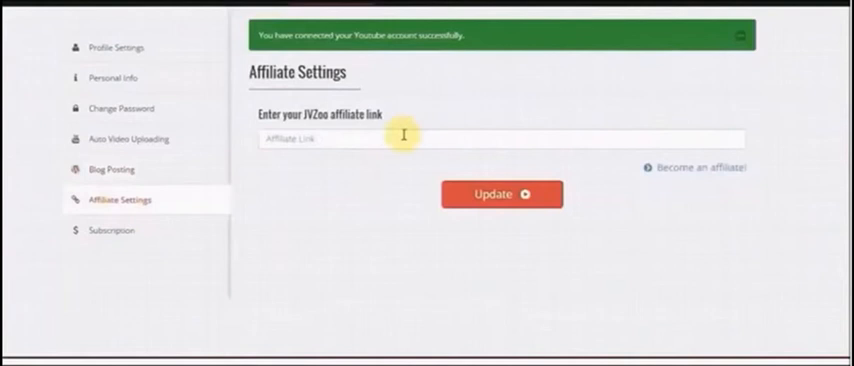
mouse_move(688, 250)
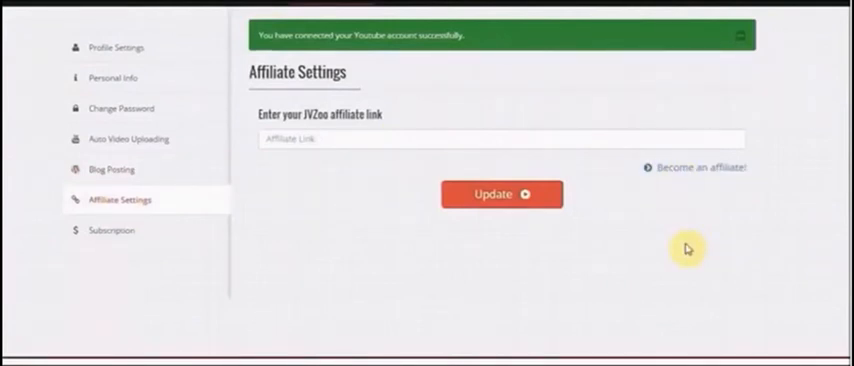
mouse_move(656, 238)
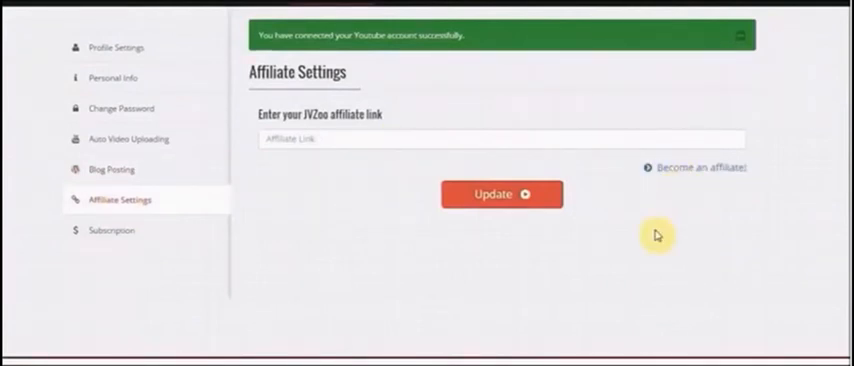
mouse_move(350, 132)
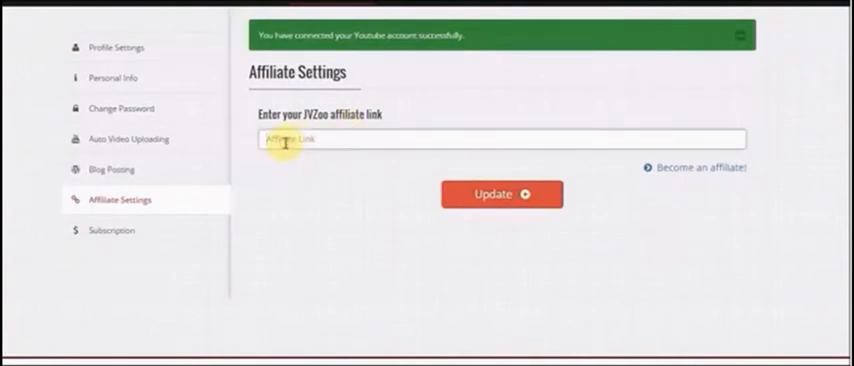
mouse_move(400, 240)
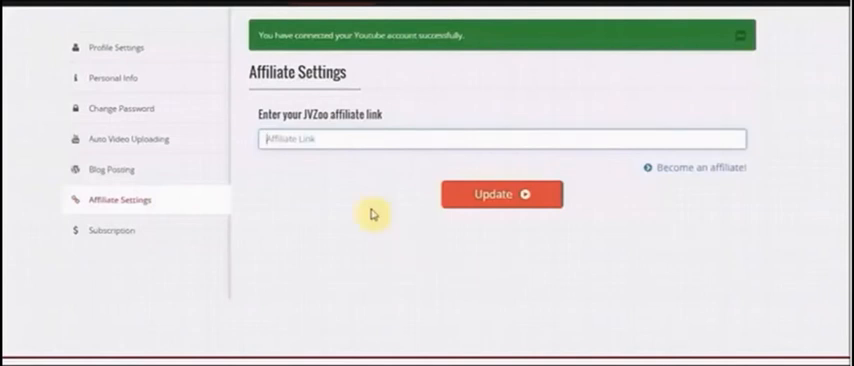
mouse_move(348, 120)
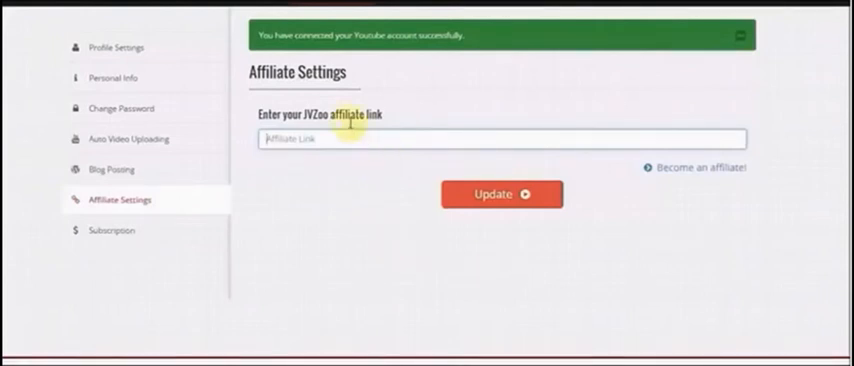
mouse_move(410, 168)
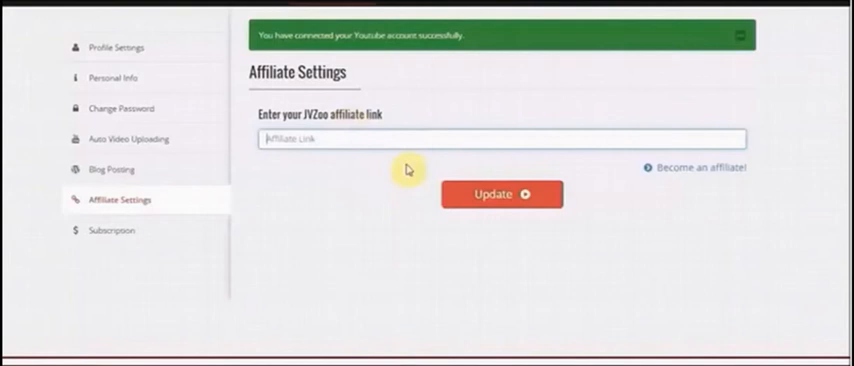
mouse_move(430, 164)
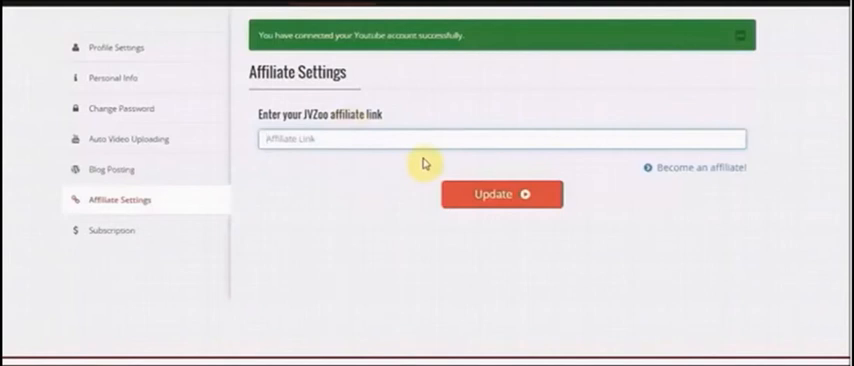
mouse_move(124, 228)
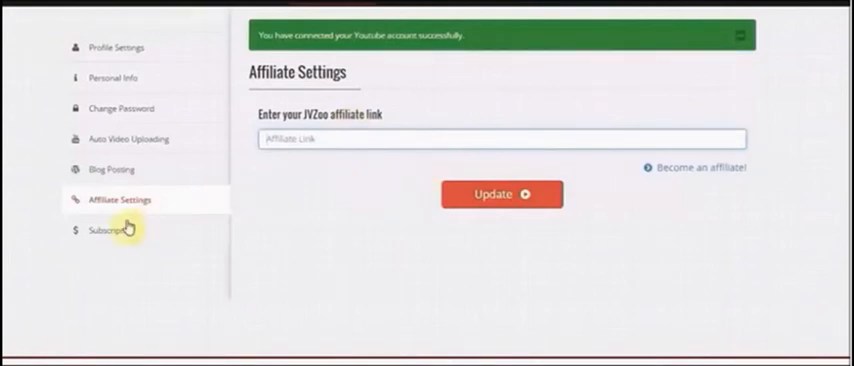
- Review the Subscription page showing a standard membership
left_click(108, 228)
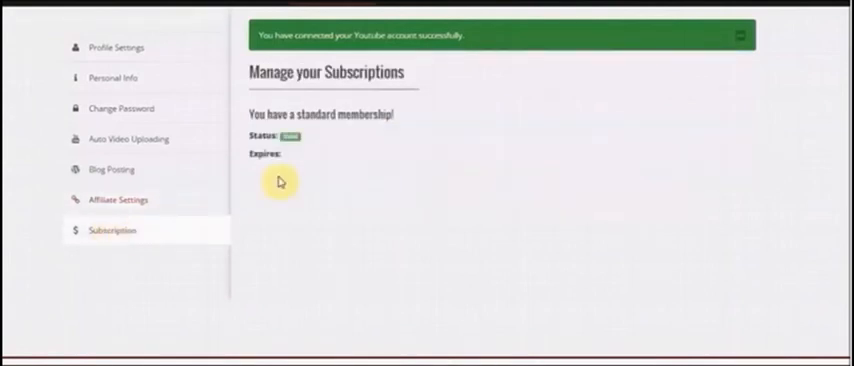
mouse_move(362, 180)
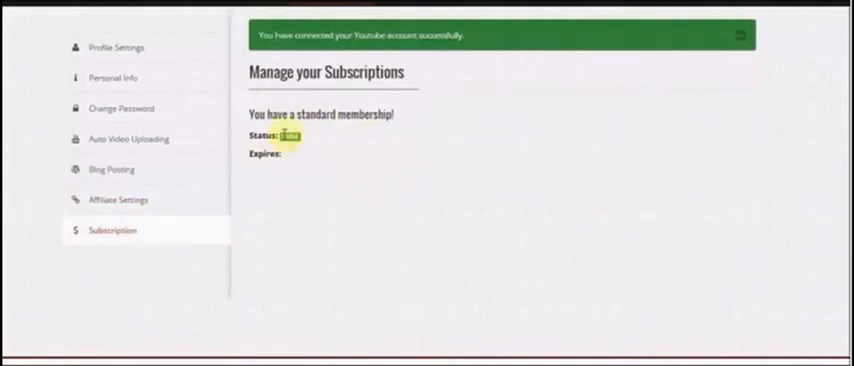
mouse_move(838, 132)
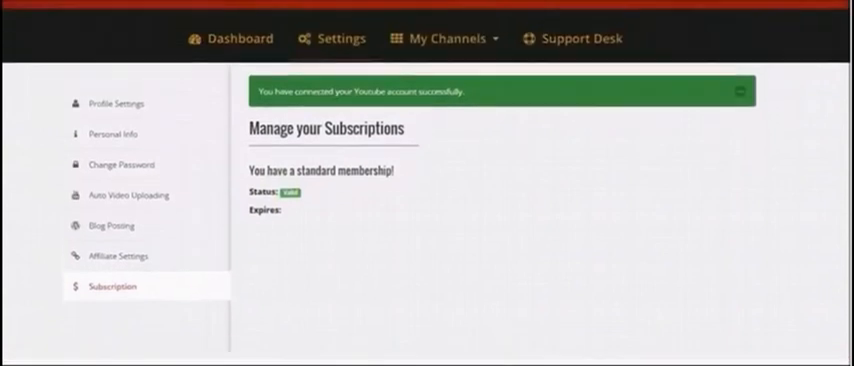
mouse_move(332, 238)
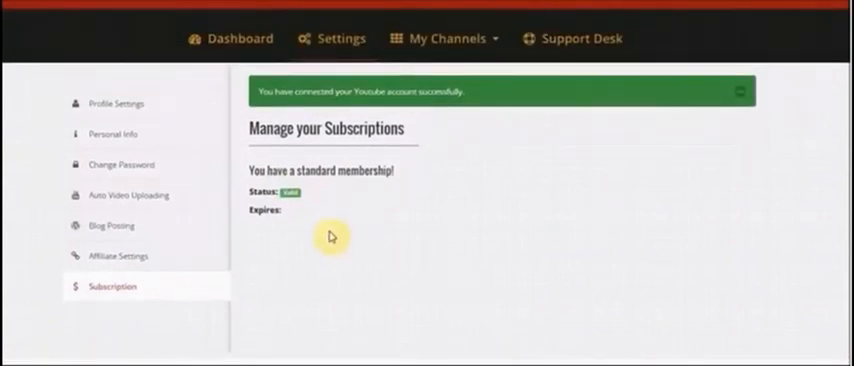
scroll("down", 3)
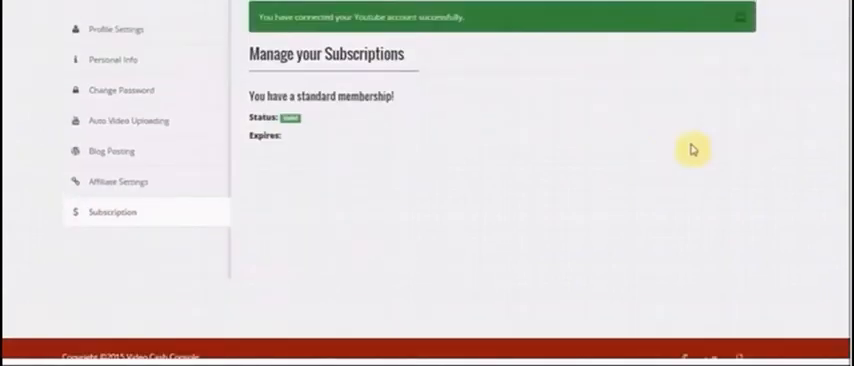
scroll("up", 3)
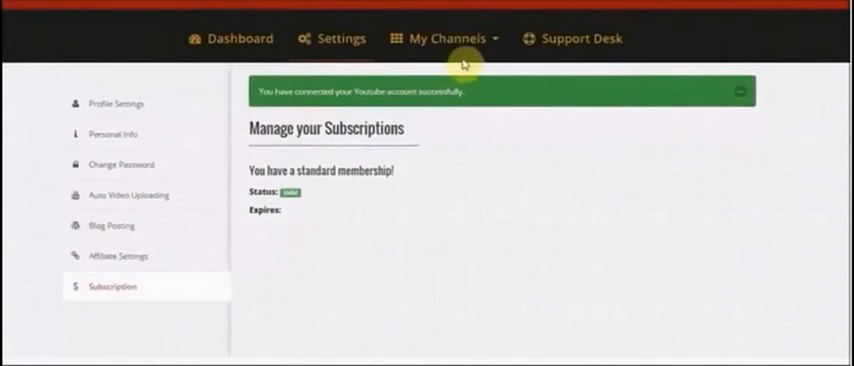
- Go to Channel Manager under My Channels, listing the VideoCashConsole channel
left_click(446, 38)
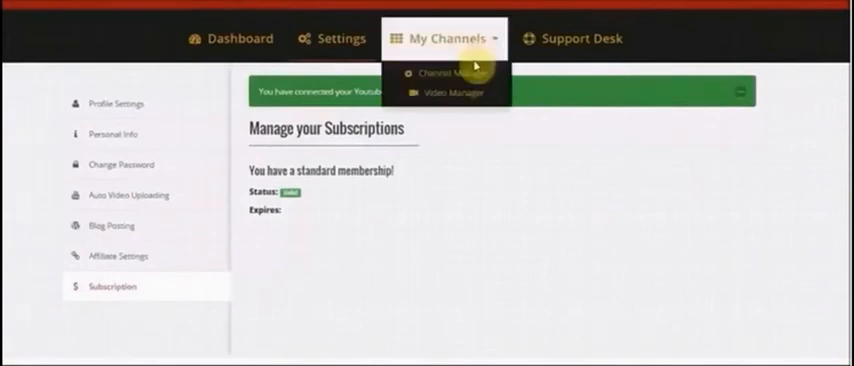
left_click(436, 72)
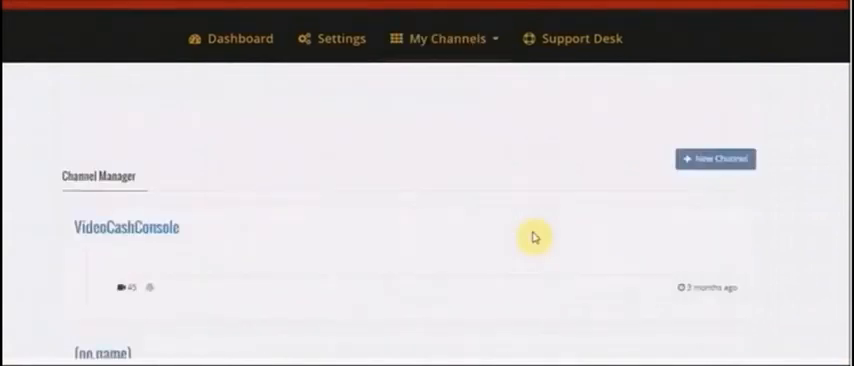